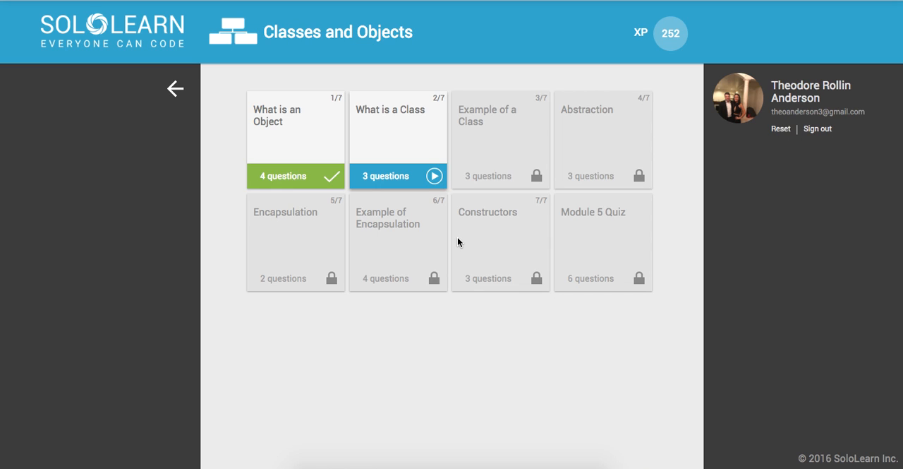
pyautogui.moveTo(395, 125)
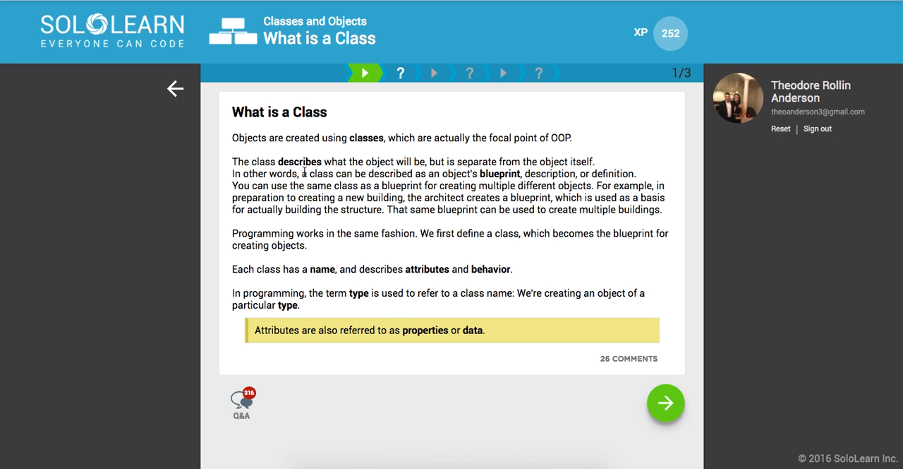
pyautogui.moveTo(345, 200)
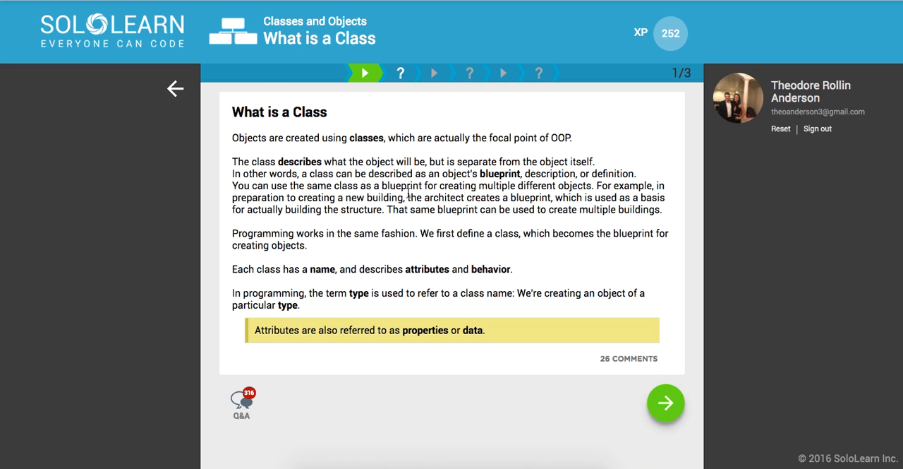
pyautogui.moveTo(376, 221)
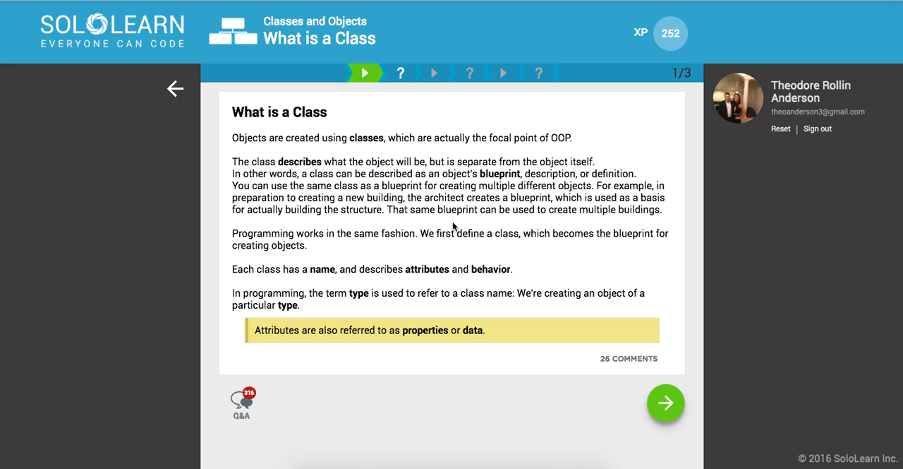
pyautogui.moveTo(535, 333)
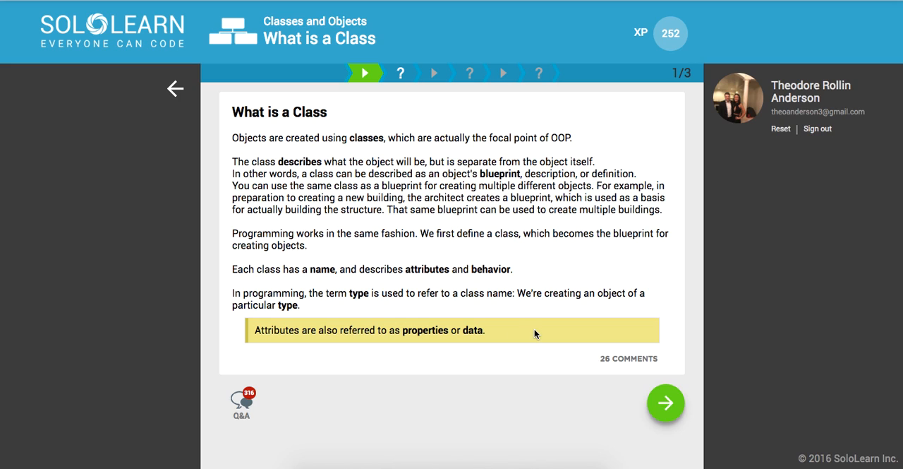
pyautogui.moveTo(628, 369)
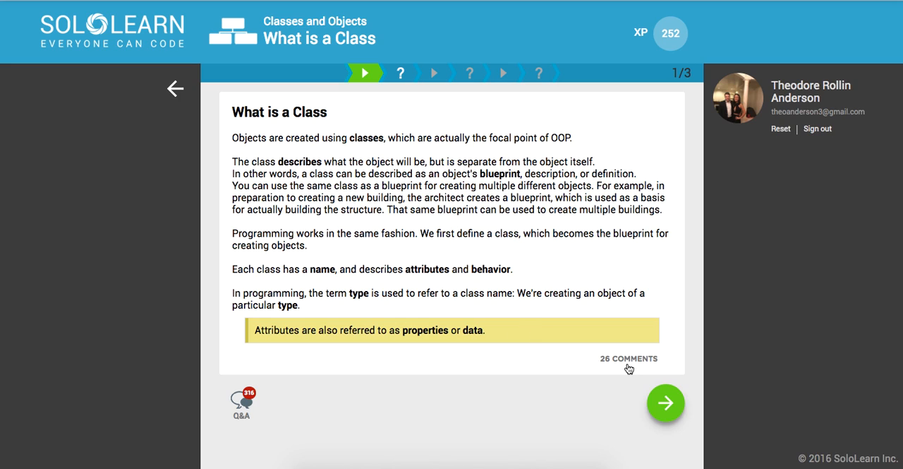
pyautogui.moveTo(643, 408)
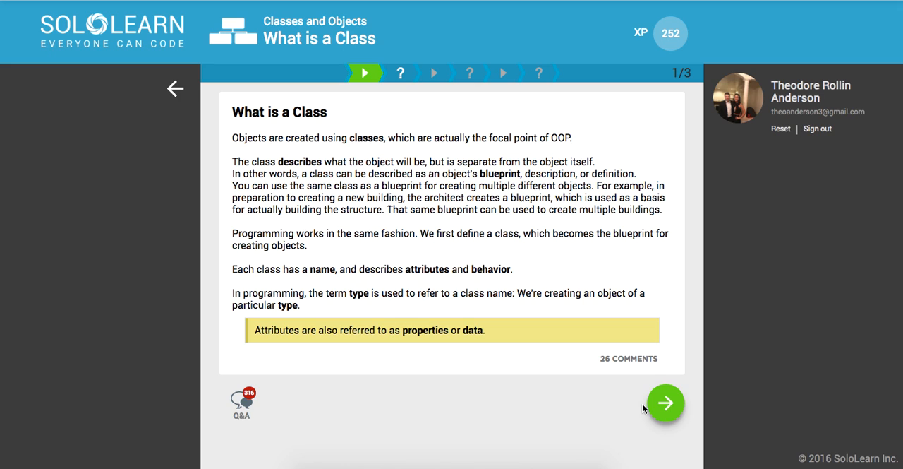
pyautogui.moveTo(649, 407)
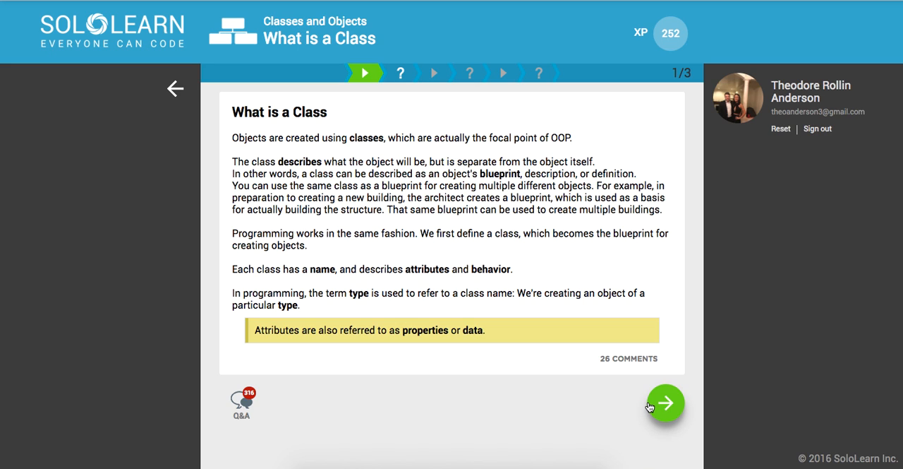
# Answer the first quiz: a class has a name and describes attributes and behavior
pyautogui.click(665, 402)
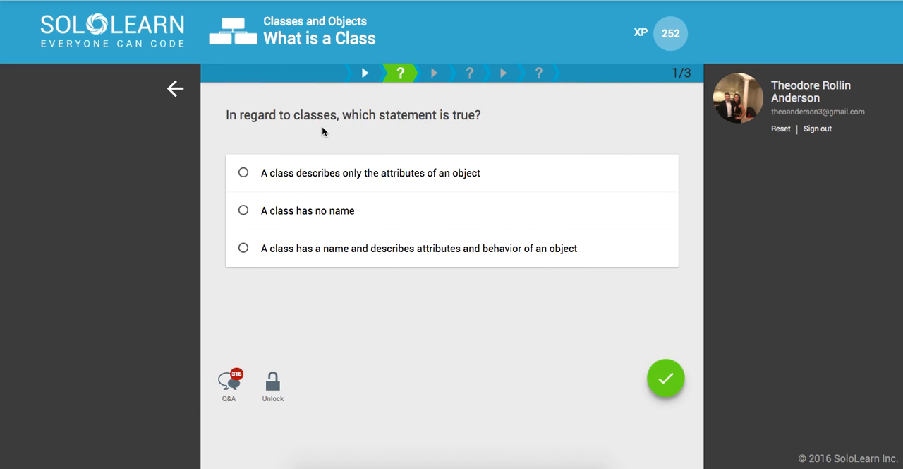
pyautogui.moveTo(346, 197)
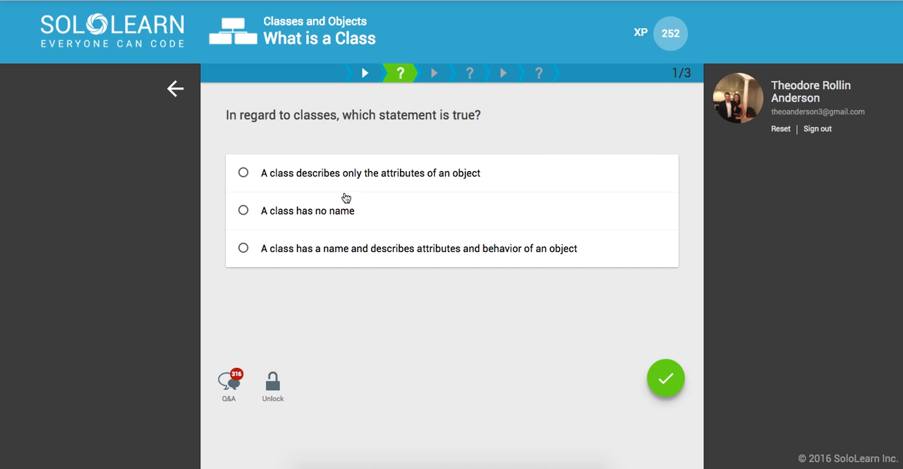
pyautogui.click(243, 248)
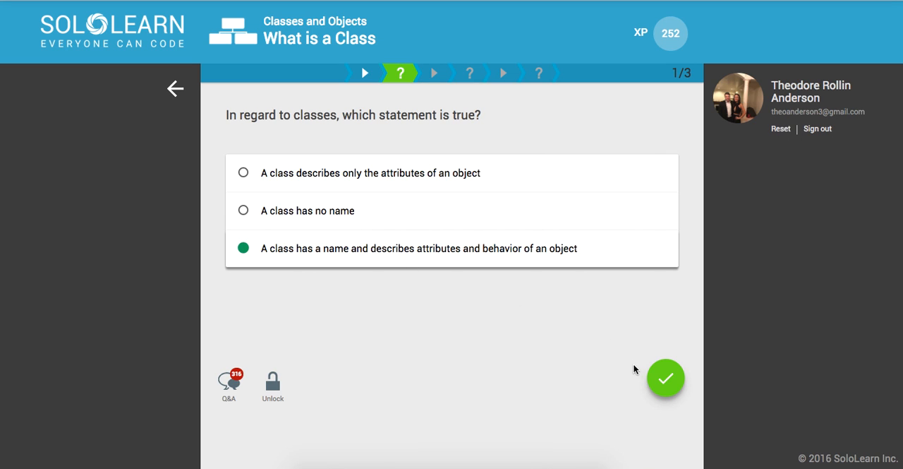
pyautogui.click(666, 378)
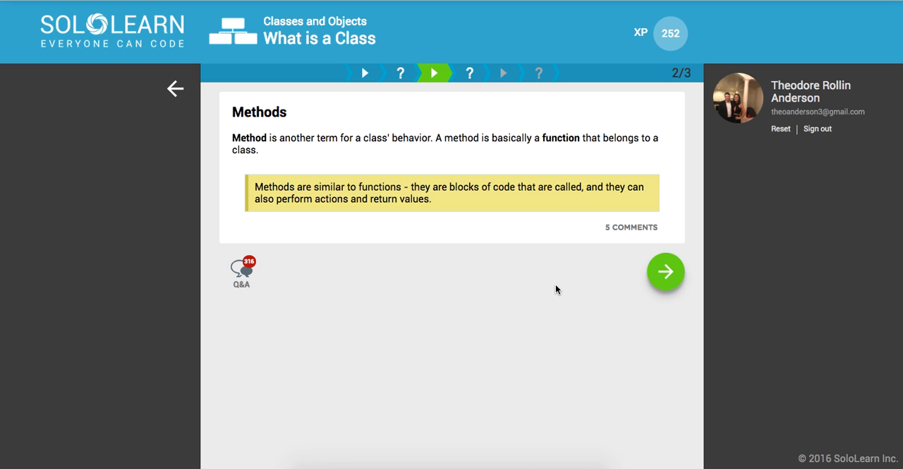
pyautogui.moveTo(455, 162)
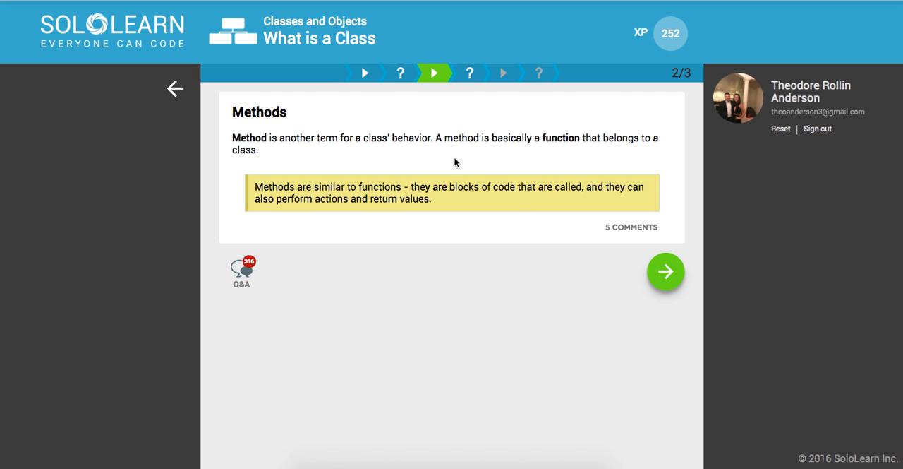
pyautogui.moveTo(531, 247)
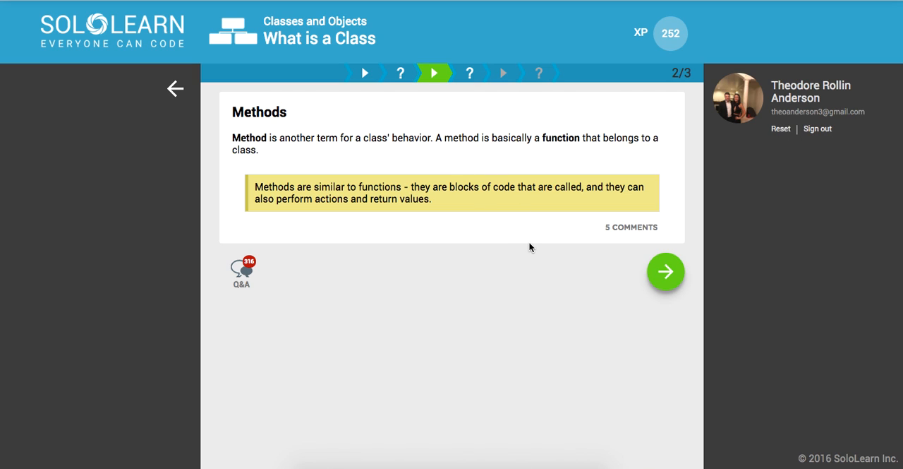
pyautogui.moveTo(635, 281)
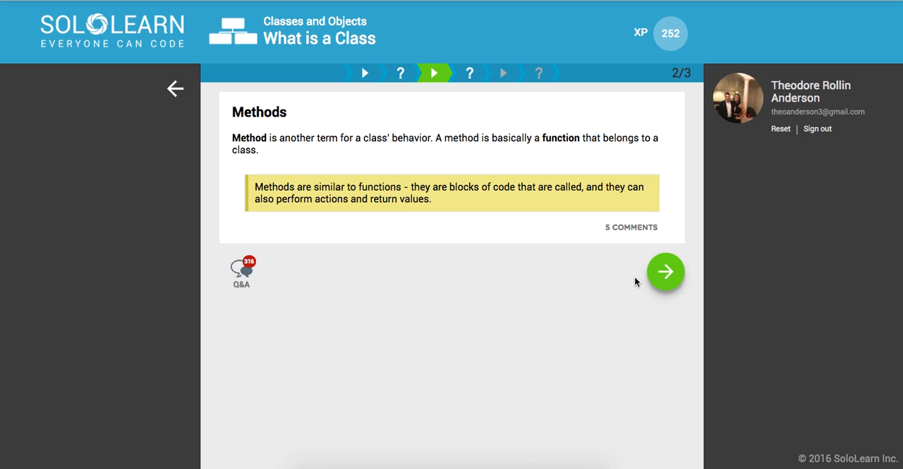
pyautogui.moveTo(665, 271)
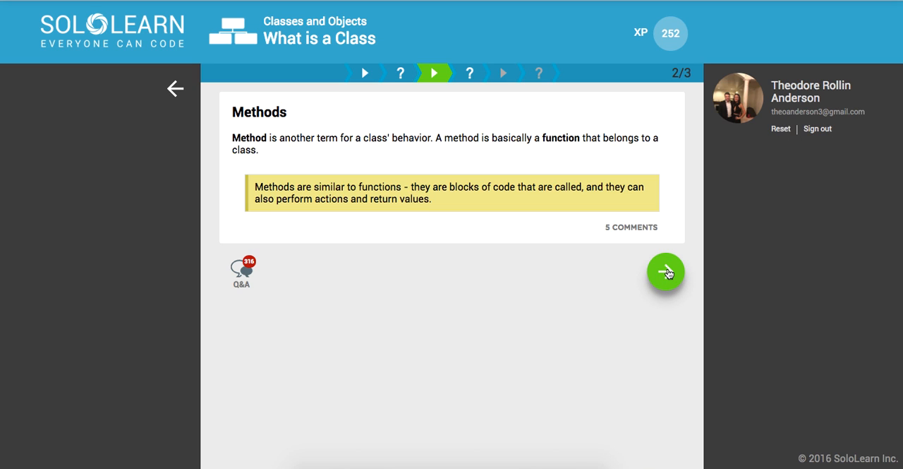
# Answer the methods quiz: a method is a function declared in a class
pyautogui.click(665, 272)
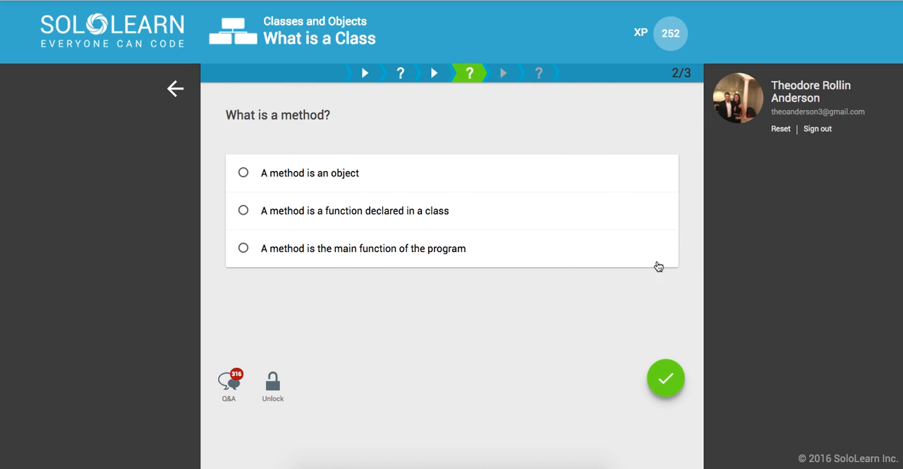
pyautogui.moveTo(287, 207)
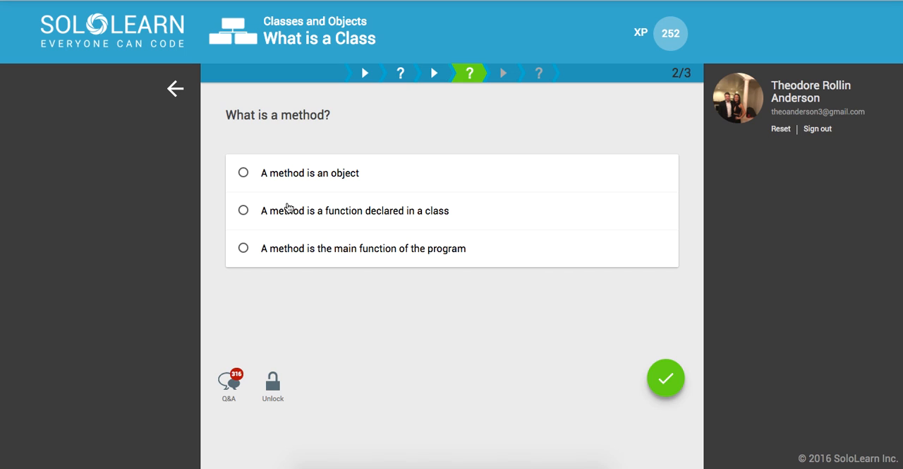
pyautogui.click(244, 210)
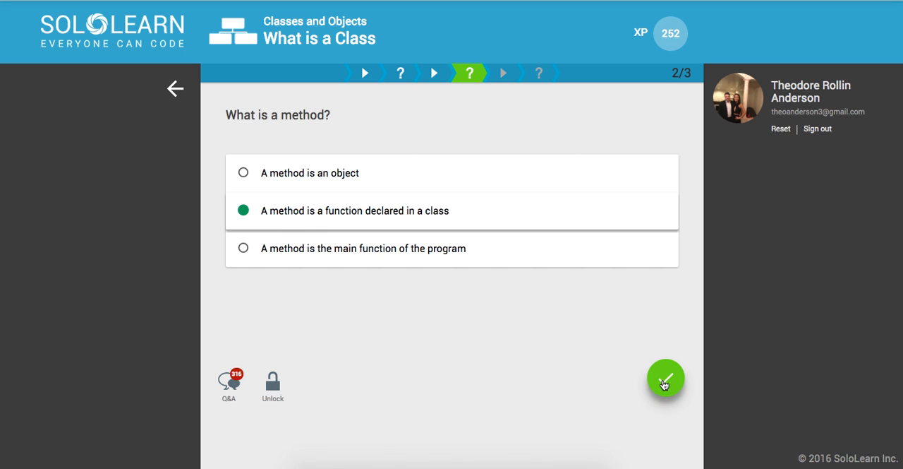
pyautogui.click(664, 378)
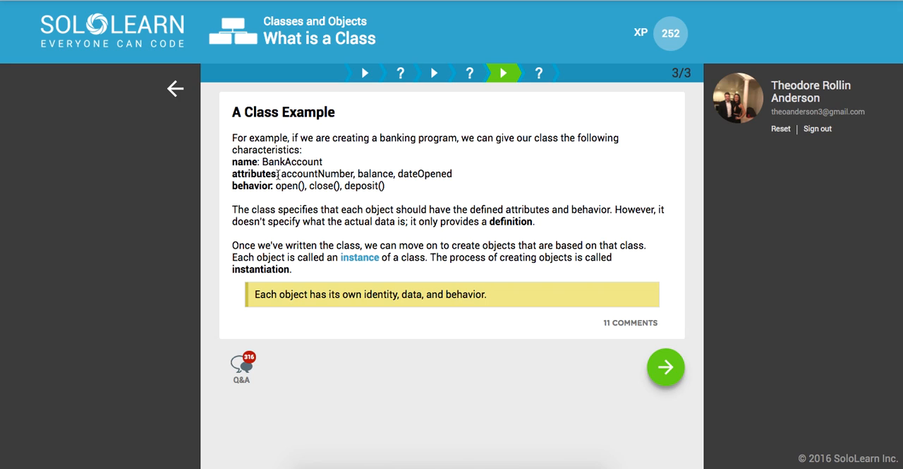
pyautogui.moveTo(386, 201)
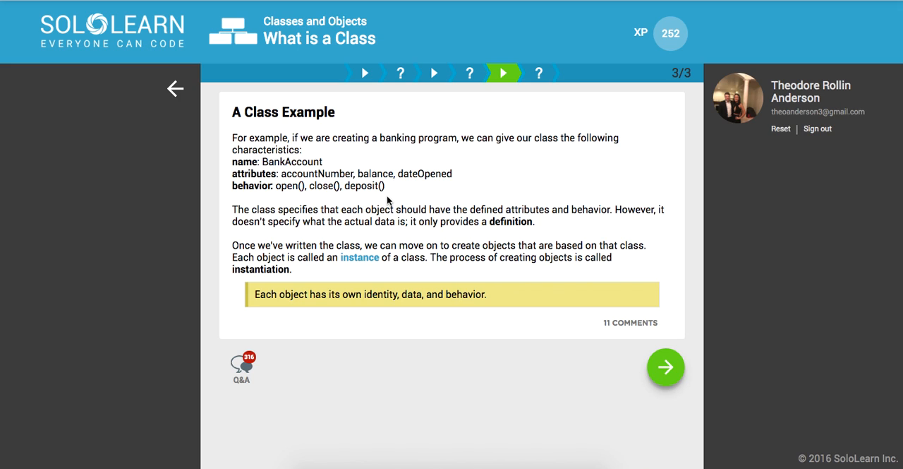
pyautogui.moveTo(245, 196)
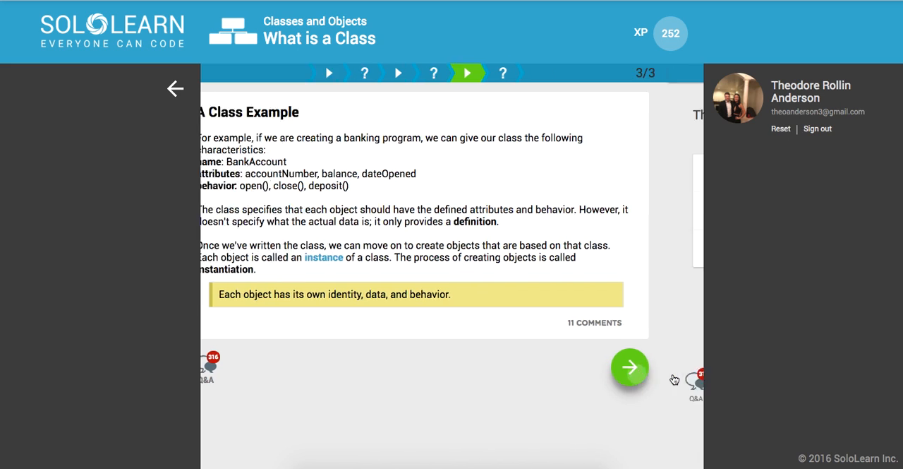
# Answer 'instantiation' and continue past the Correct! result to the lesson grid
pyautogui.click(628, 367)
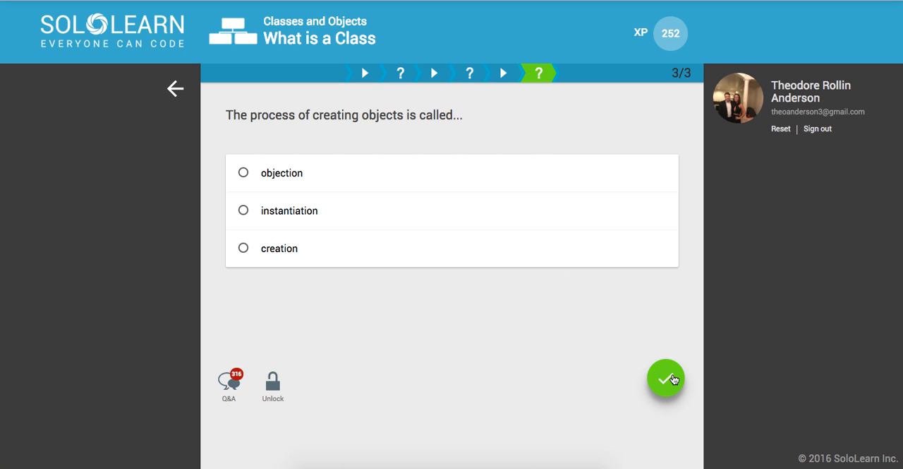
pyautogui.moveTo(622, 355)
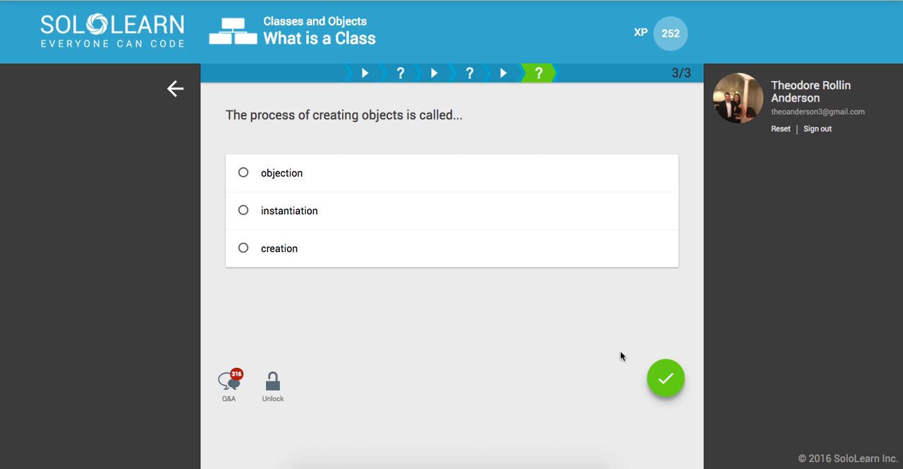
pyautogui.moveTo(494, 231)
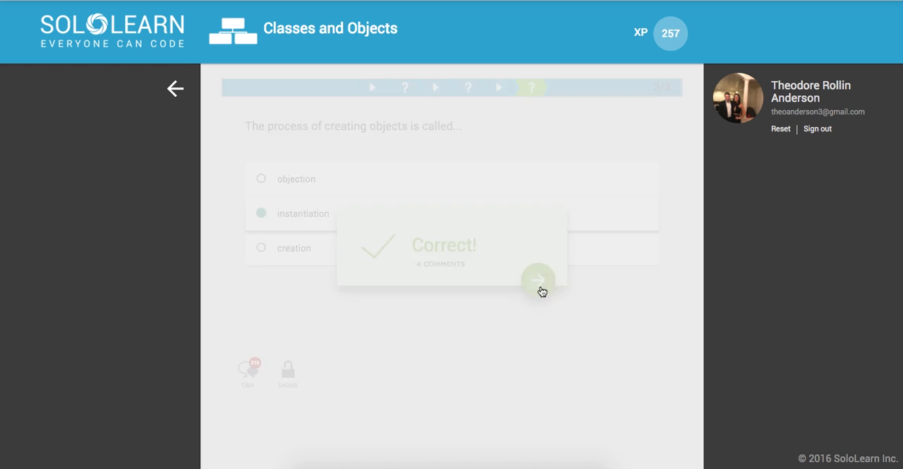
pyautogui.click(538, 279)
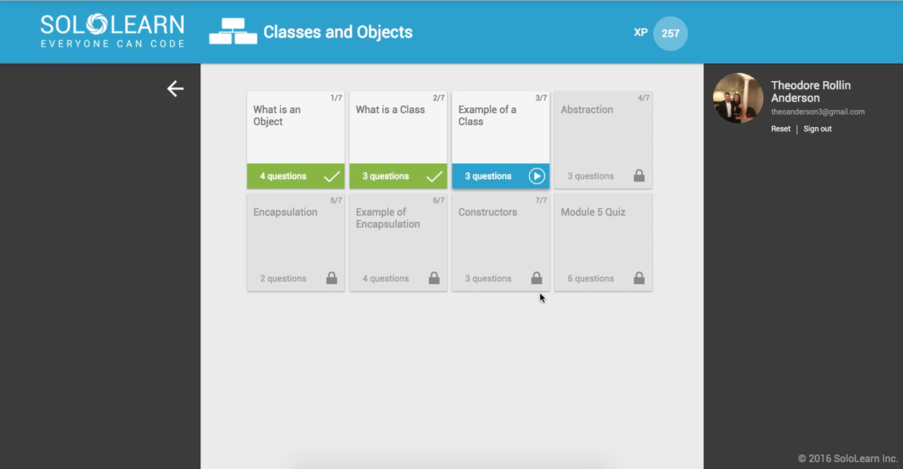
pyautogui.moveTo(537, 372)
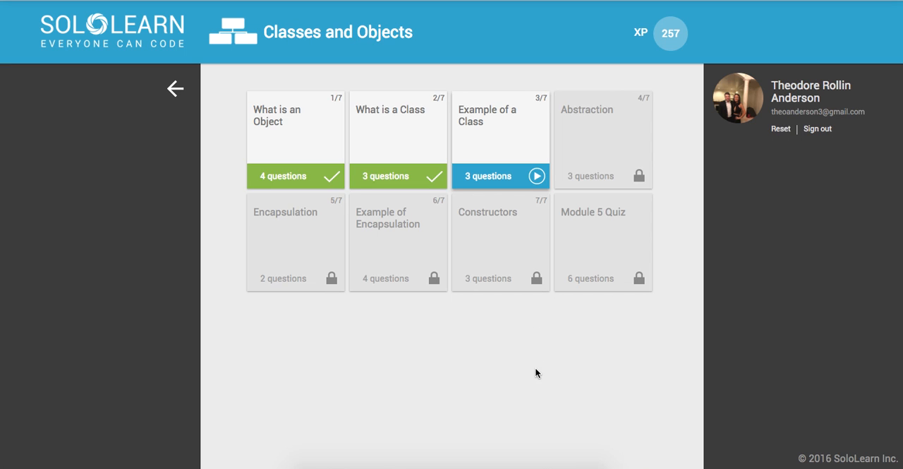
pyautogui.moveTo(541, 443)
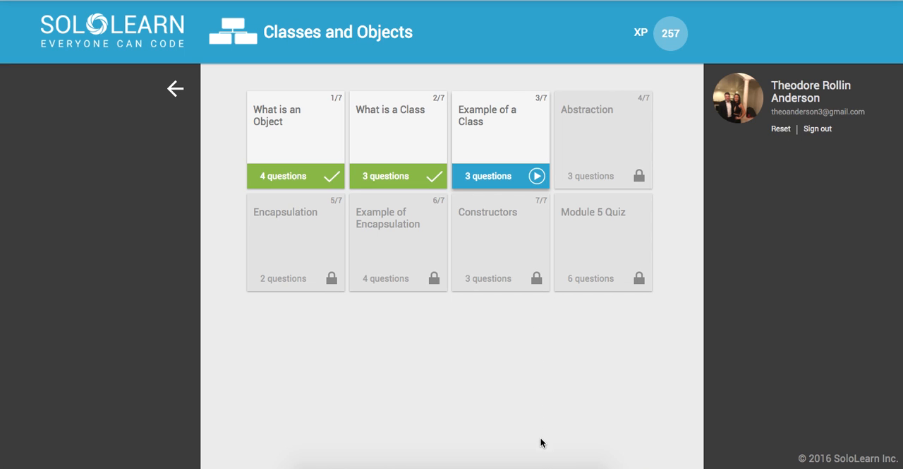